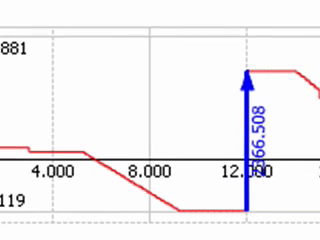
scroll(right, 3)
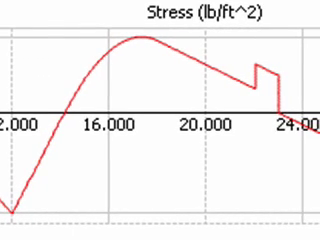
scroll(right, 3)
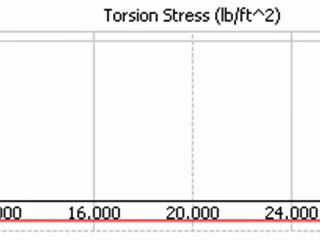
scroll(right, 3)
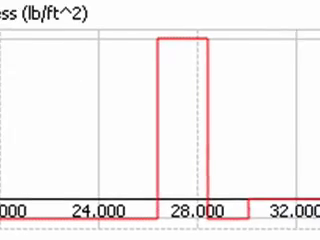